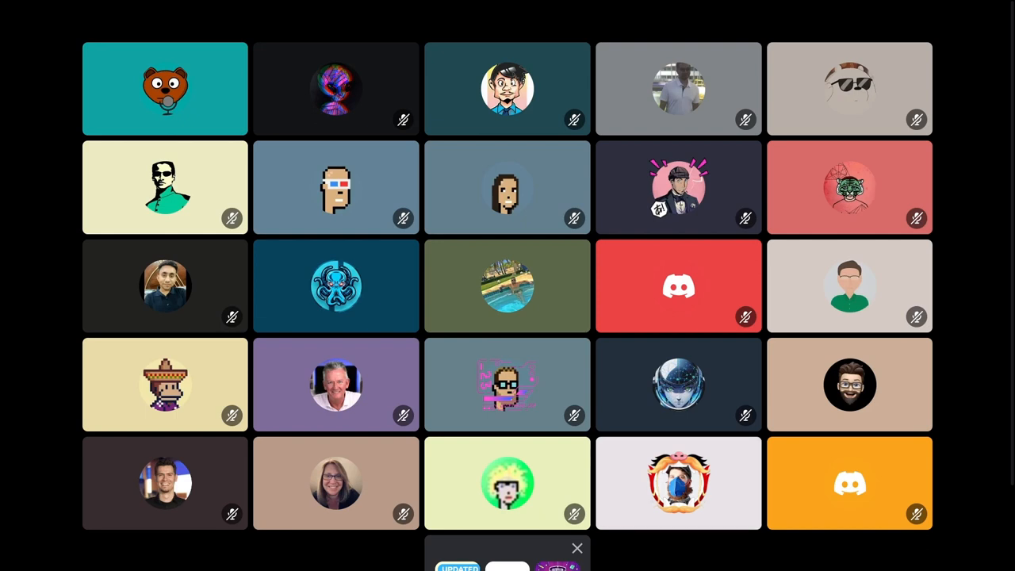
# Step: Select participant tiles and toolbar controls in the Weekly Ecosystem Call grid while browsing the view
pyautogui.click(679, 482)
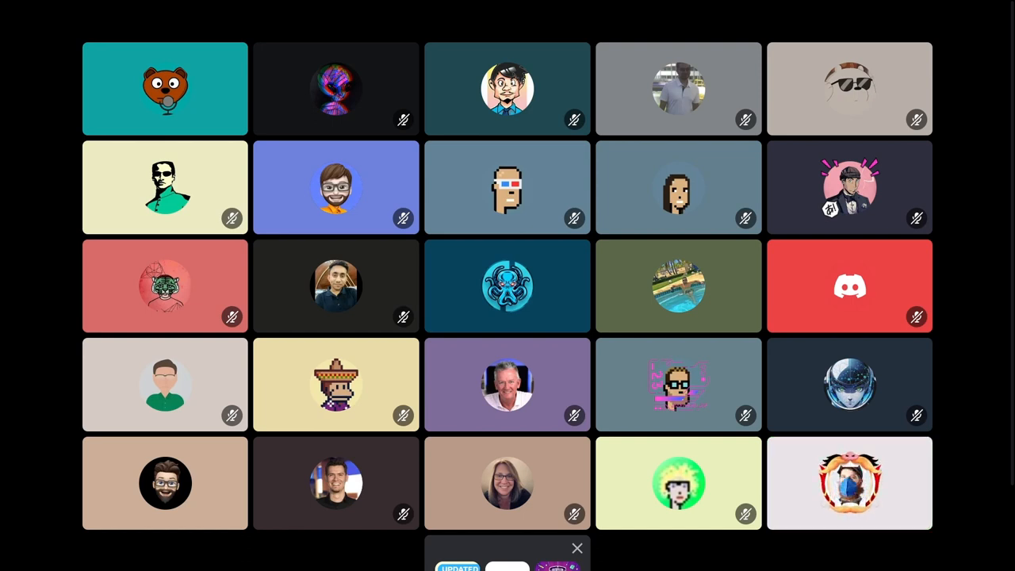
pyautogui.click(850, 482)
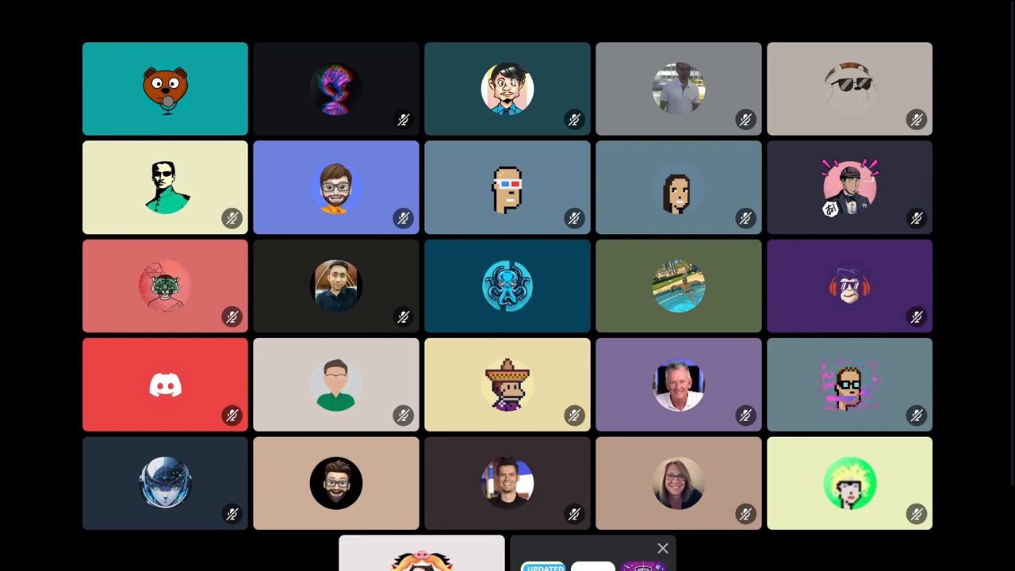
pyautogui.click(507, 285)
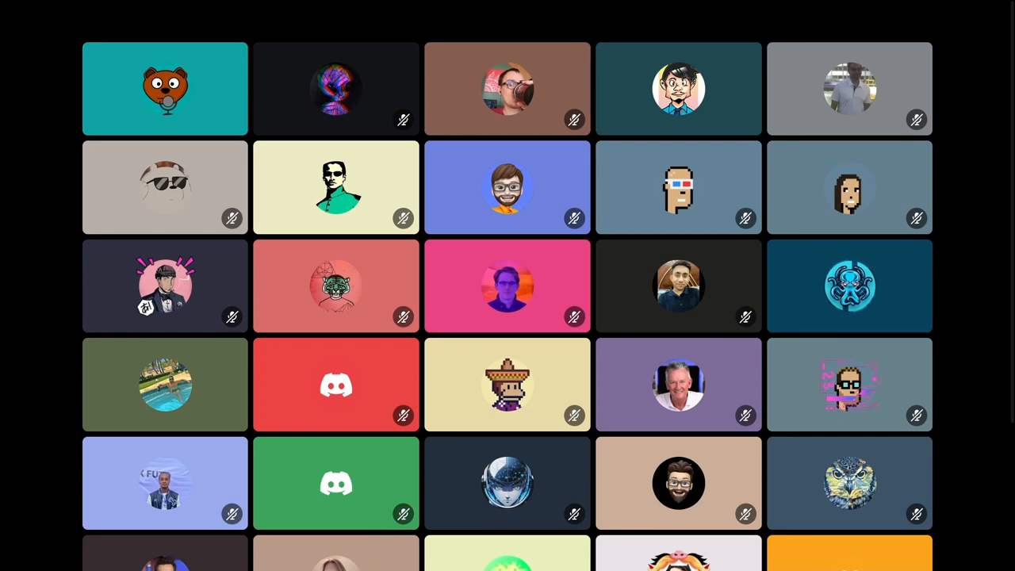
pyautogui.click(678, 89)
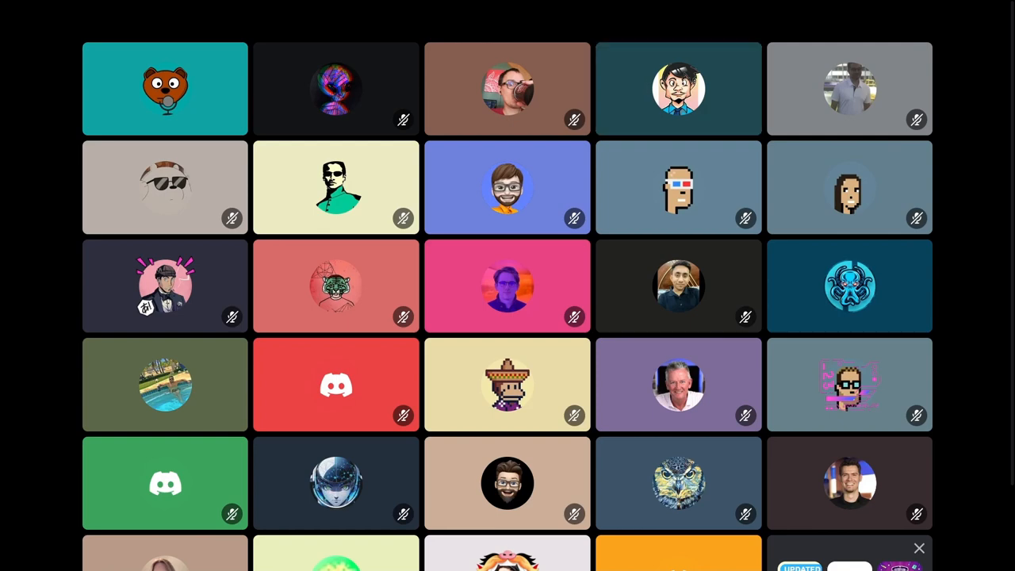
pyautogui.click(679, 89)
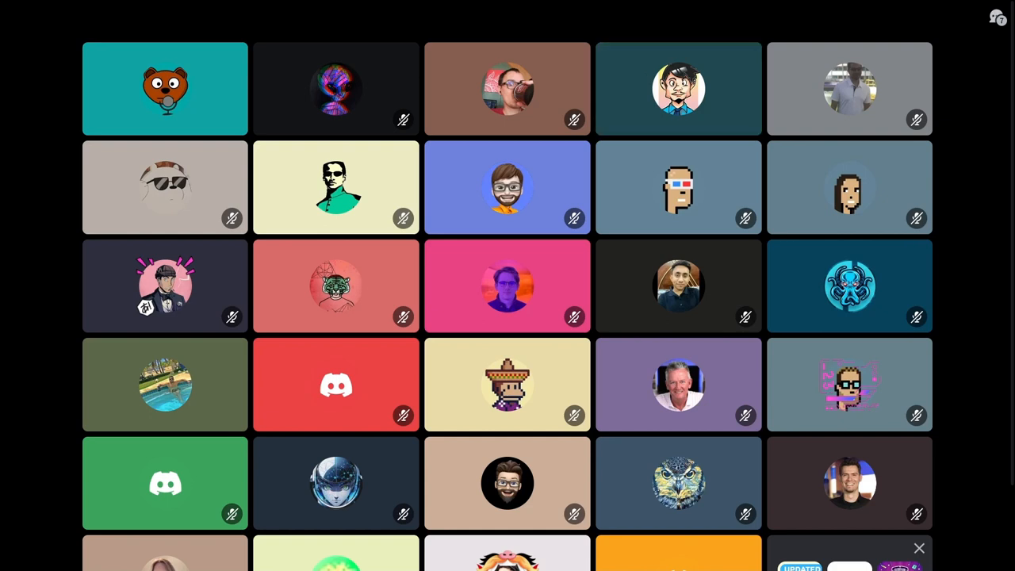
pyautogui.click(679, 89)
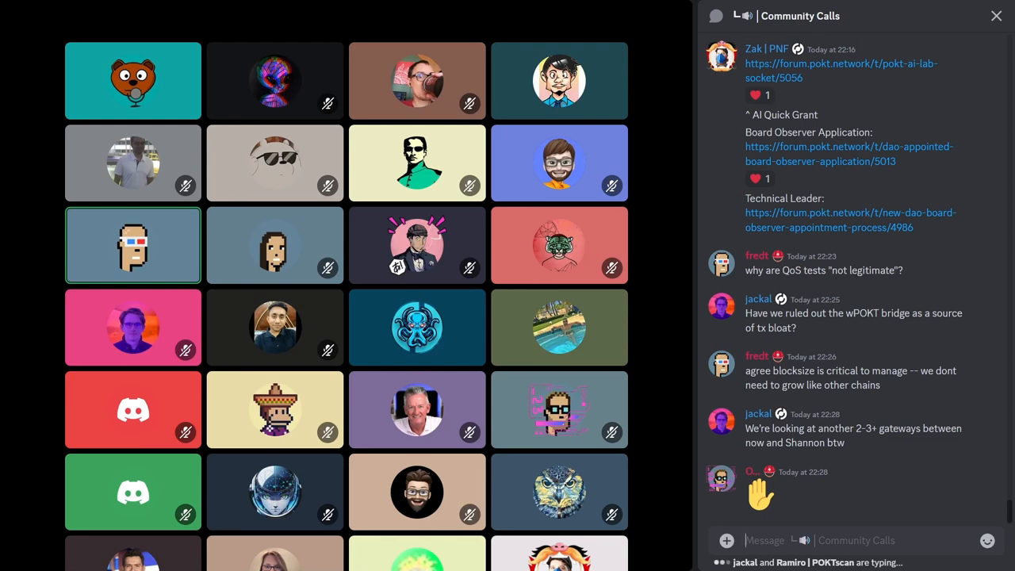
pyautogui.scroll(-3)
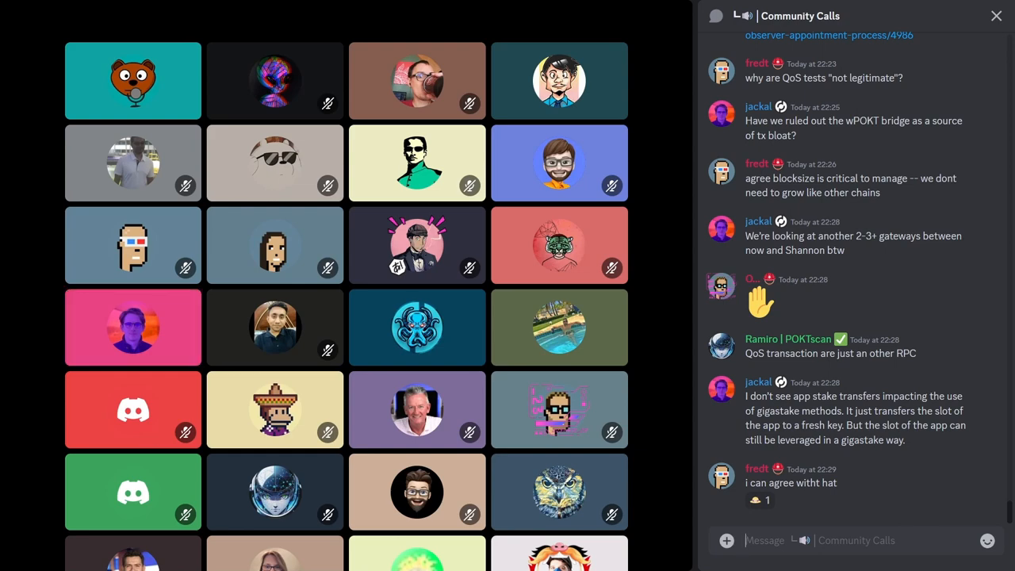
pyautogui.moveTo(133, 326)
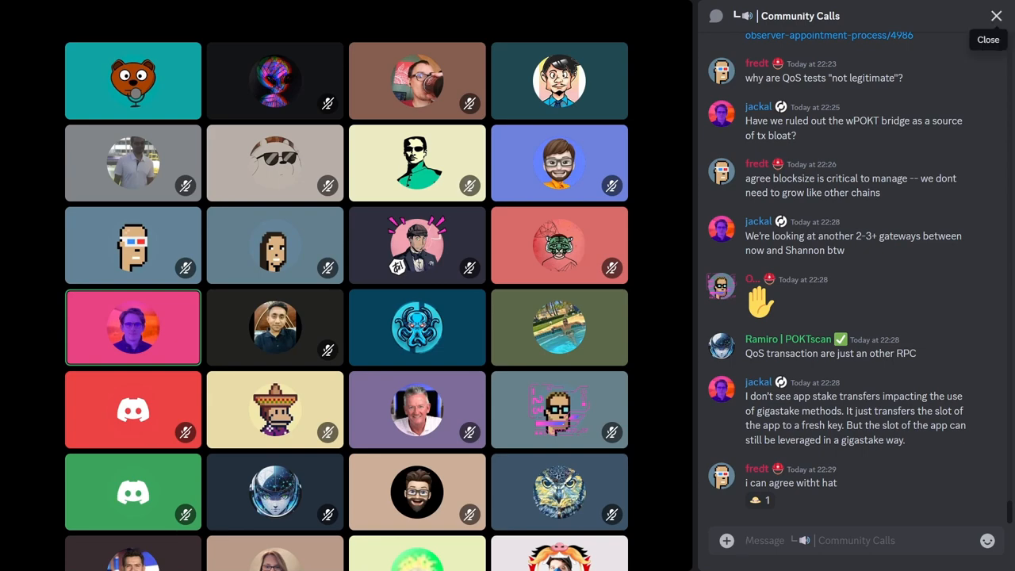
# Step: Close the Community Calls chat and dismiss the pop-up notice so the participant grid fills the window
pyautogui.click(996, 16)
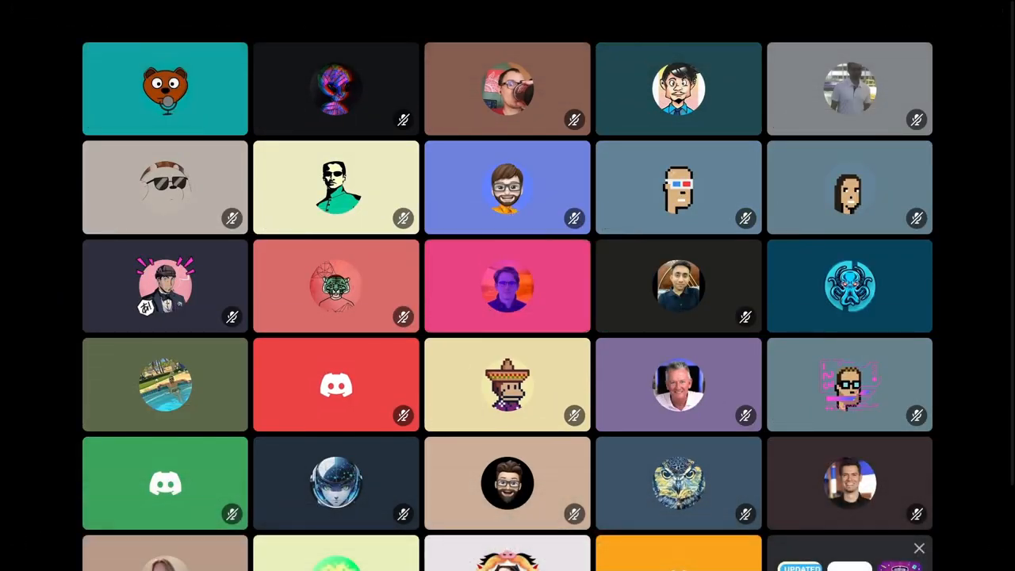
pyautogui.click(508, 285)
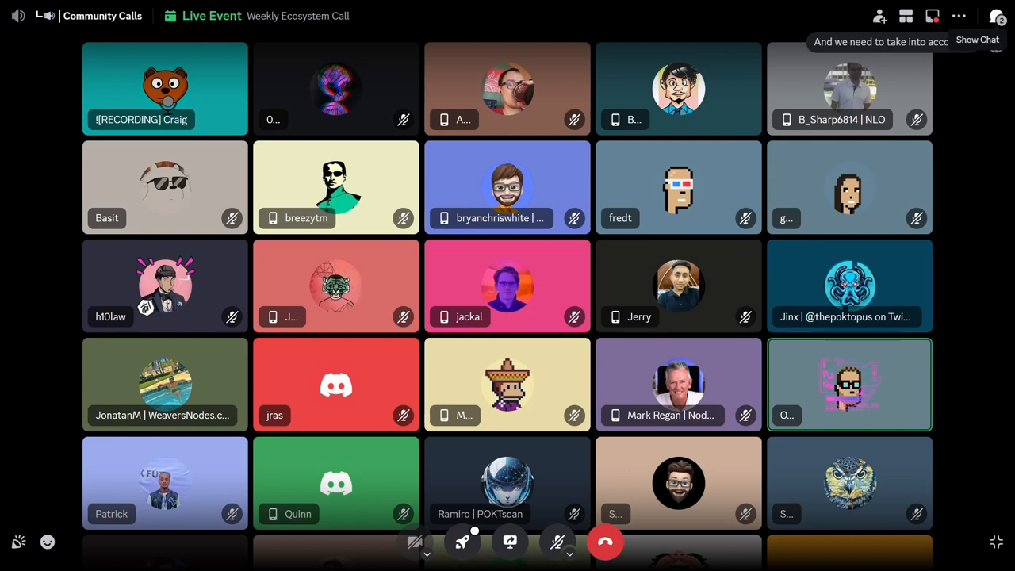
# Step: Show the Community Calls chat beside the grid to read the claiming and RPC threshold messages
pyautogui.click(998, 16)
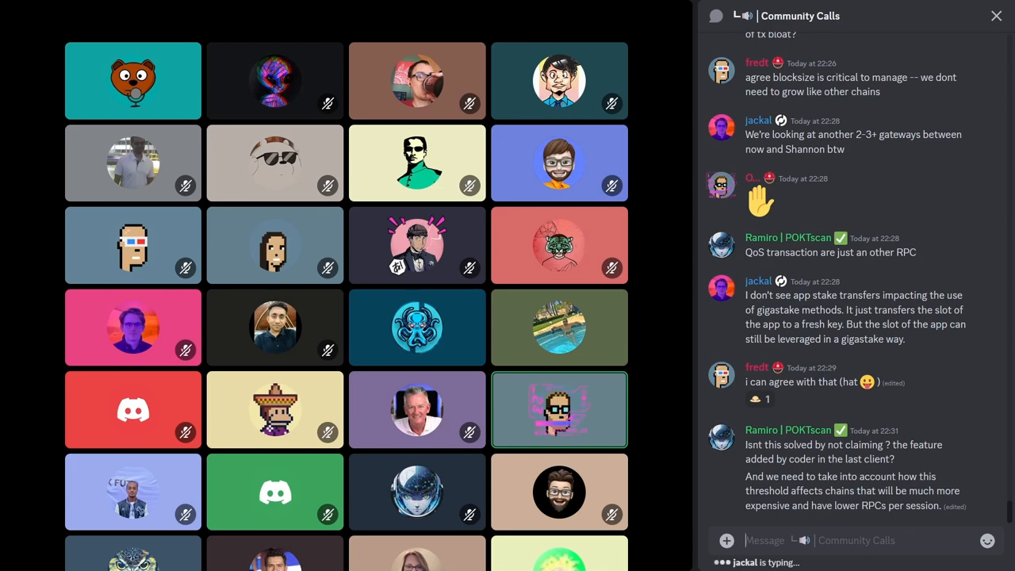
pyautogui.moveTo(996, 16)
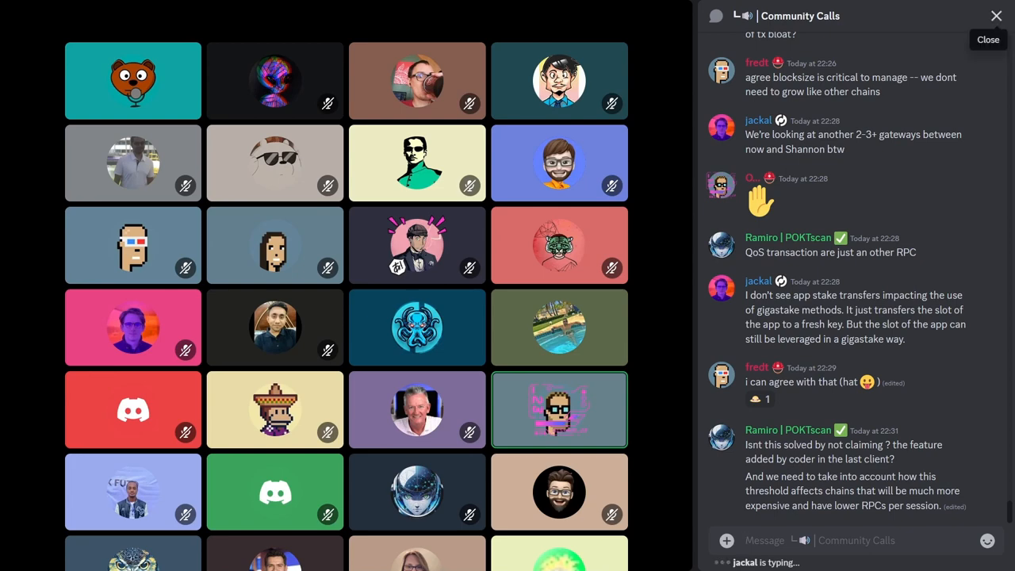
pyautogui.click(996, 16)
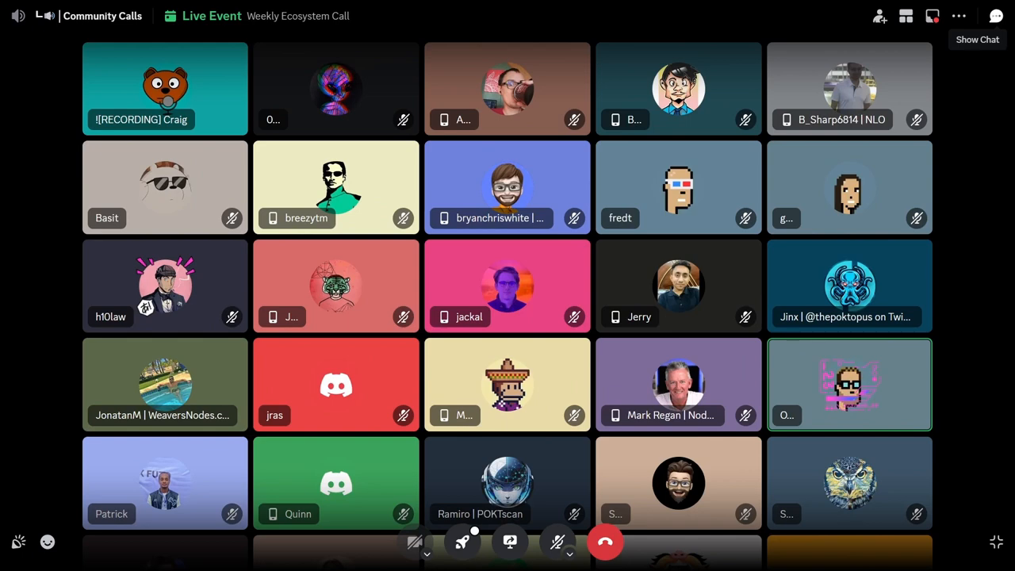
pyautogui.click(996, 16)
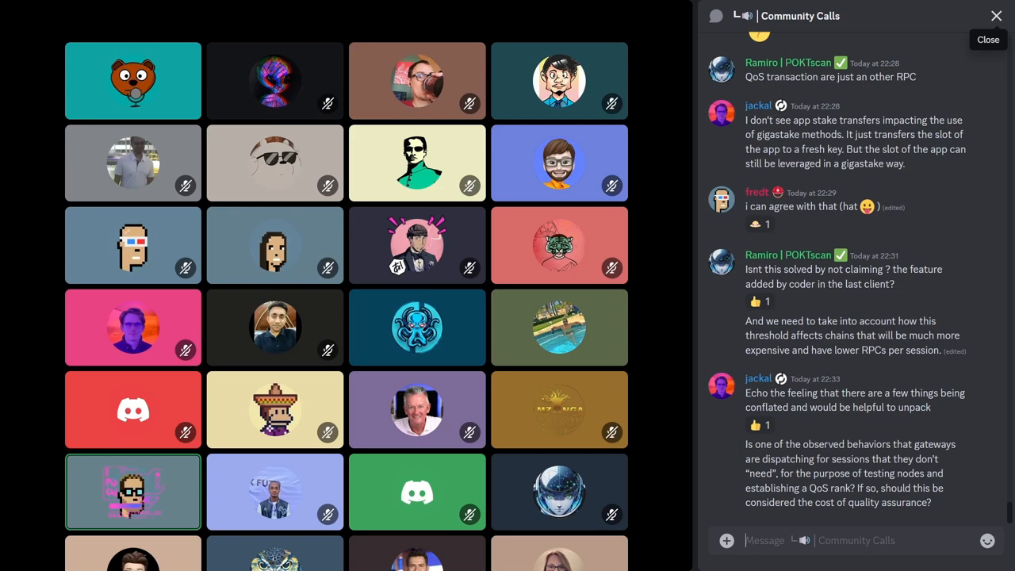
# Step: Hide the Community Calls chat so the full Weekly Ecosystem Call participant grid is visible
pyautogui.click(997, 16)
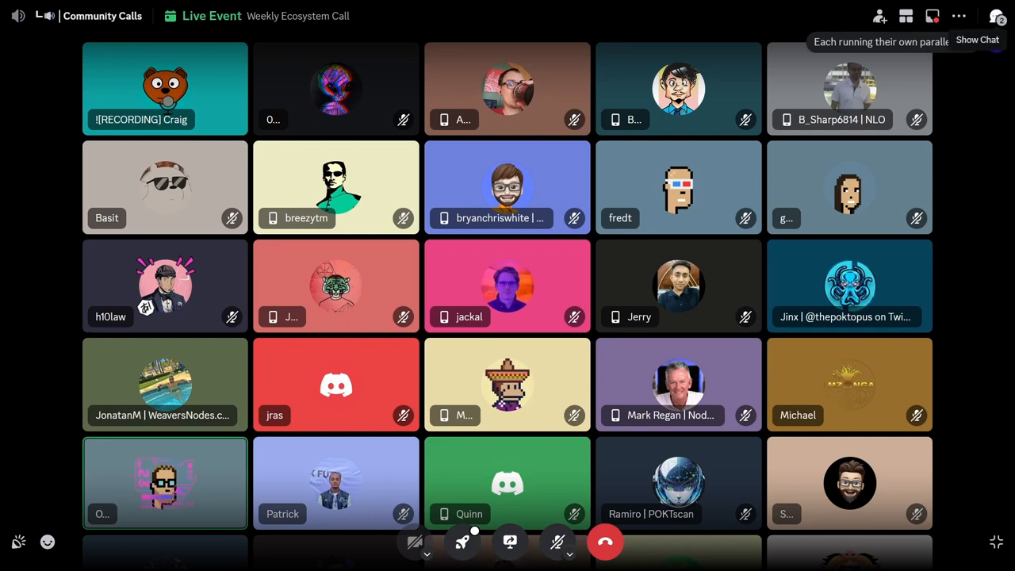
# Step: Show the Community Calls chat again, revealing jackal's message about parallel testing sessions
pyautogui.click(997, 16)
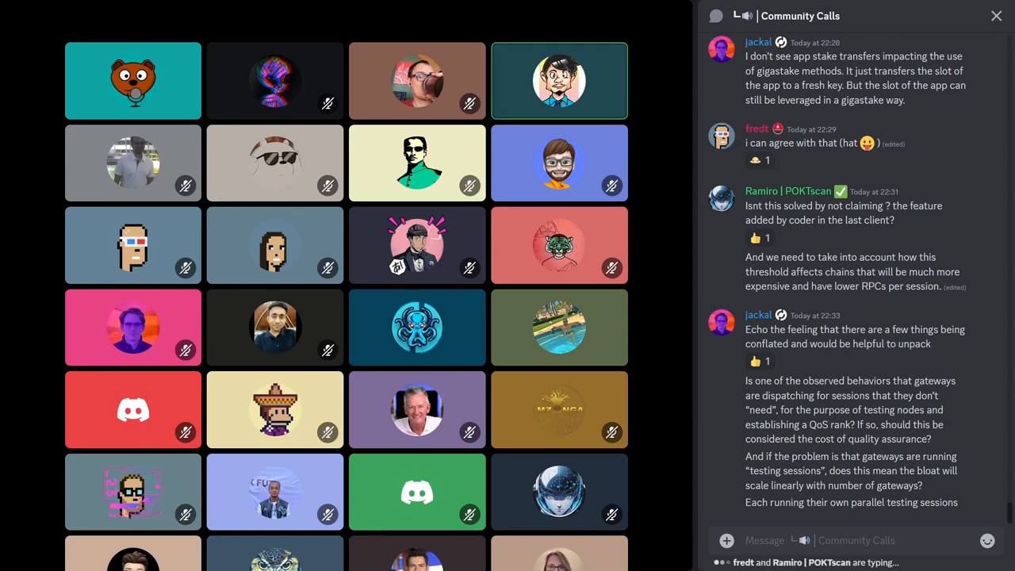
# Step: Scroll the chat, then close it so the Weekly Ecosystem Call grid fills the whole window
pyautogui.scroll(-3)
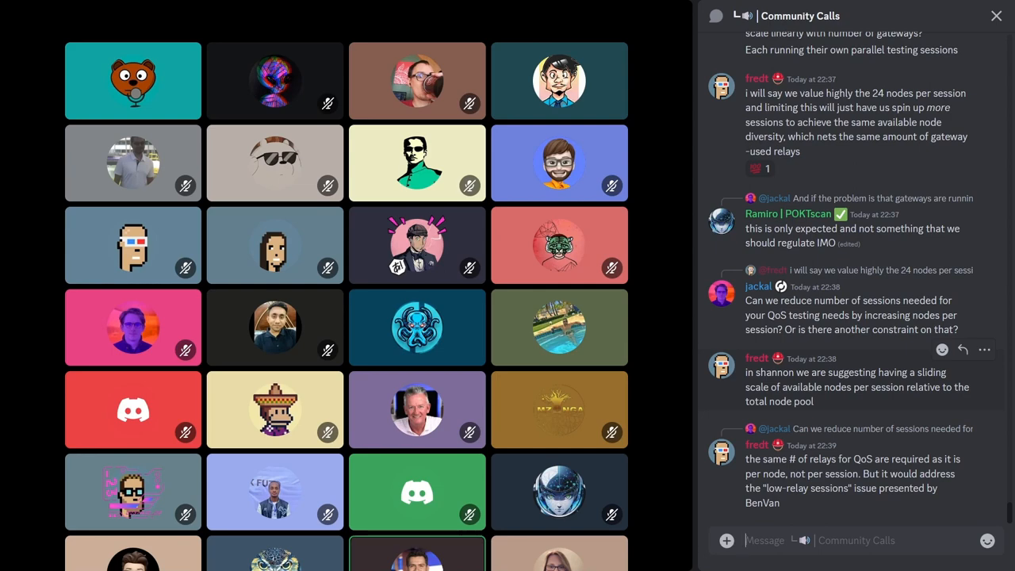
pyautogui.moveTo(997, 16)
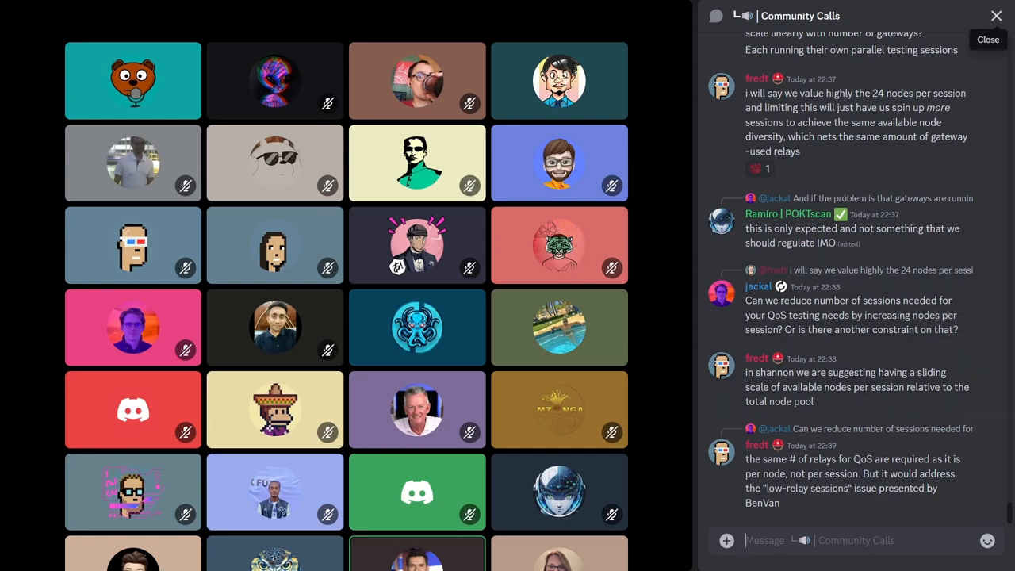
pyautogui.click(996, 16)
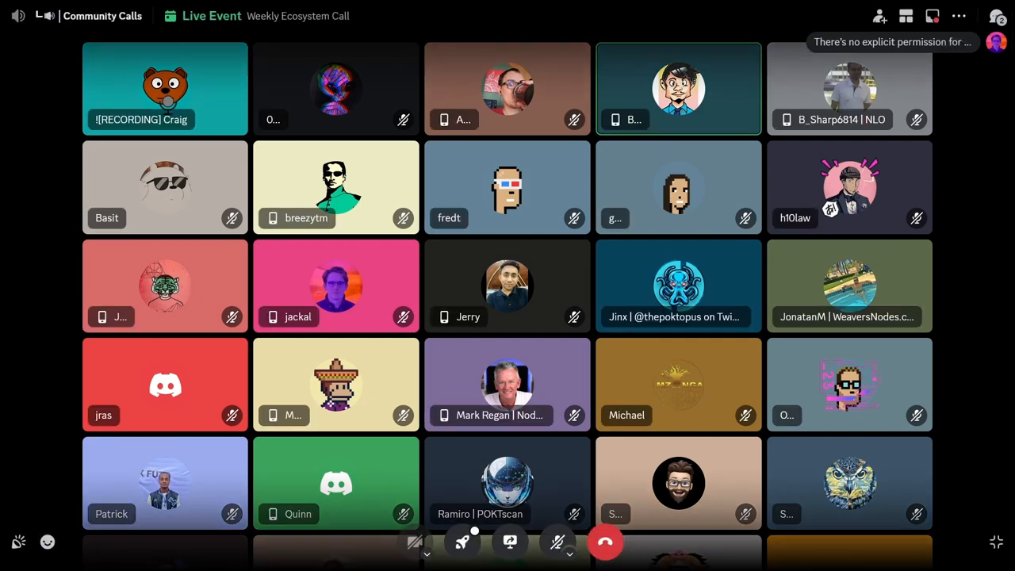
pyautogui.click(978, 15)
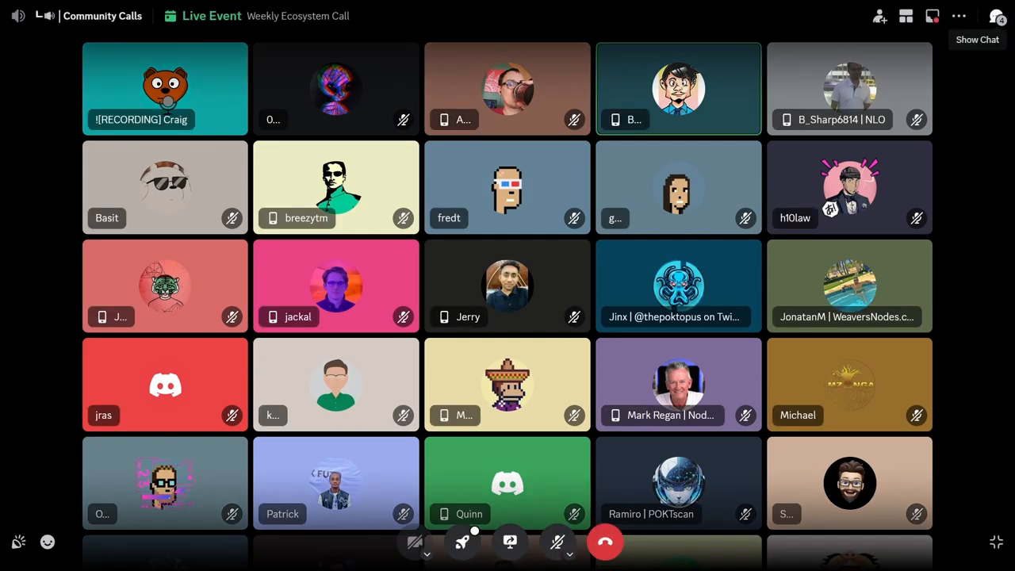
# Step: Show the Community Calls chat beside the grid to read the blocksize growth and 6MB limit messages
pyautogui.click(996, 16)
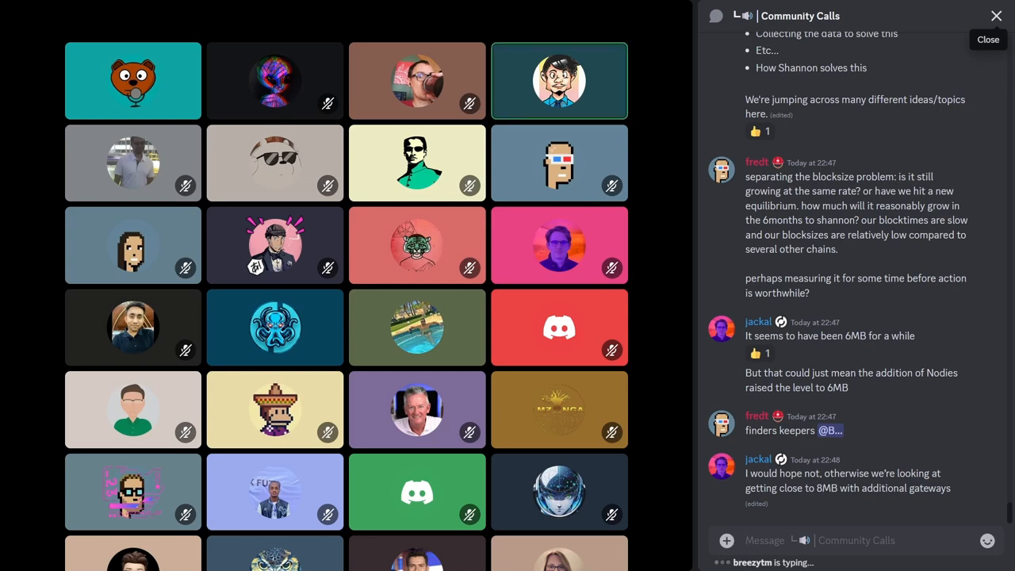
# Step: Close the Community Calls chat, then bring it back showing the fix-sharing and gateway block-size messages
pyautogui.click(996, 16)
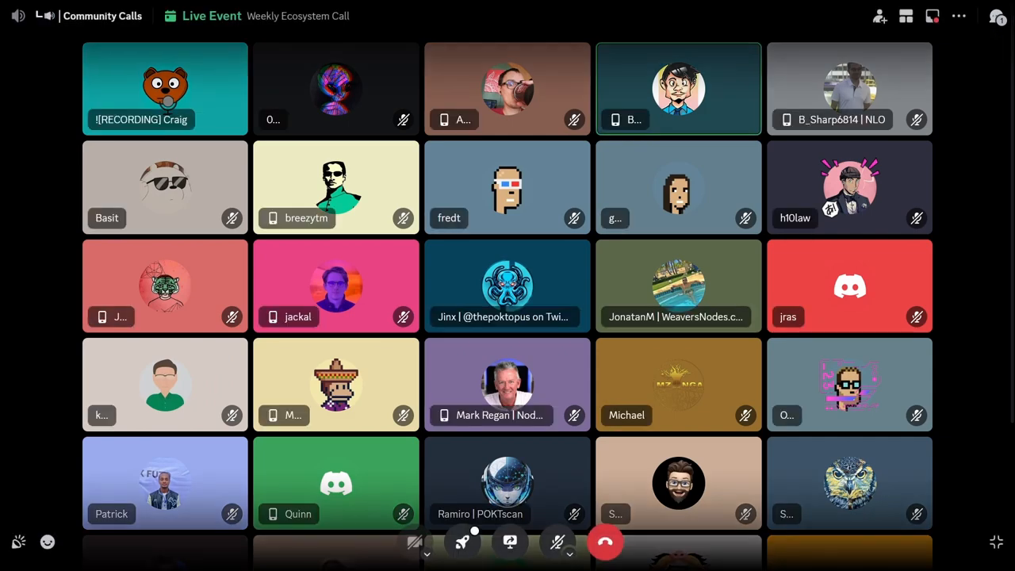
pyautogui.moveTo(995, 16)
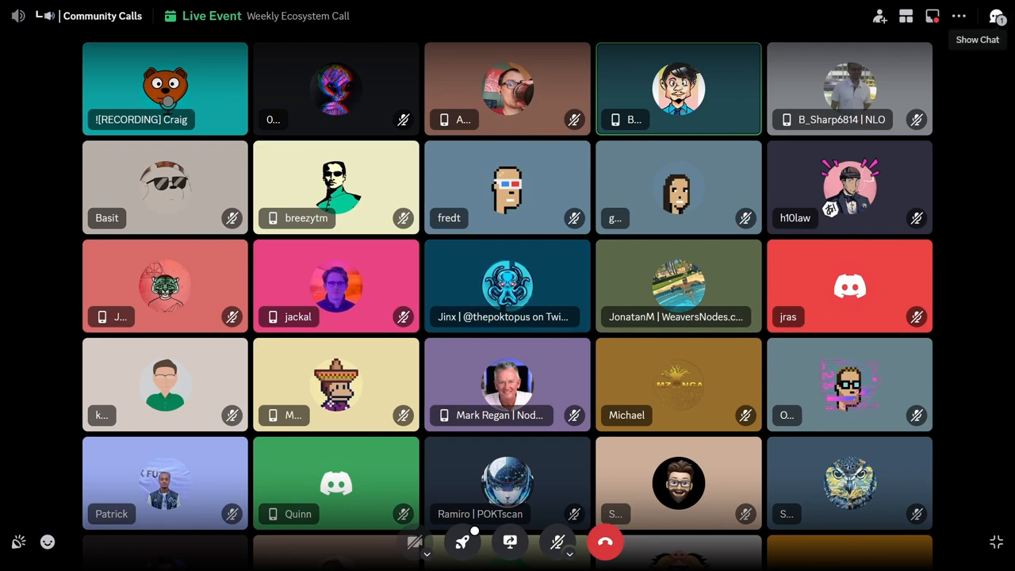
pyautogui.click(996, 15)
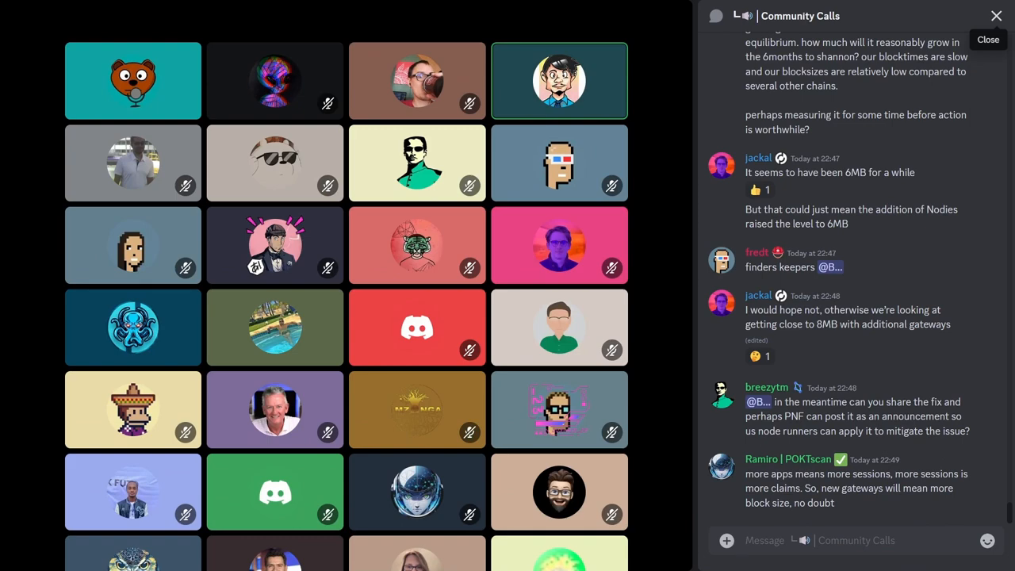
pyautogui.click(996, 16)
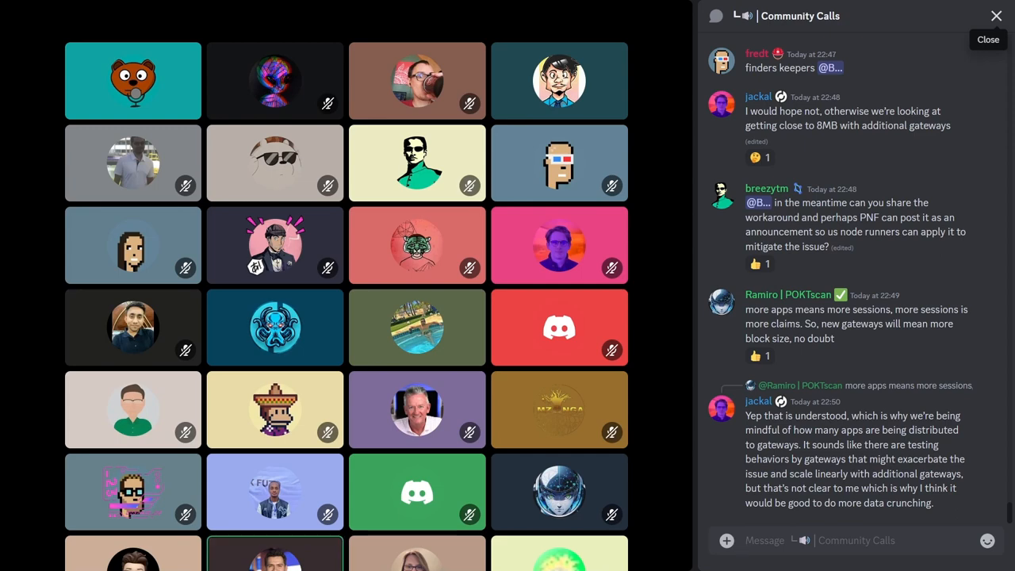
# Step: Hide the Community Calls chat so the call's participant grid fills the window
pyautogui.click(996, 16)
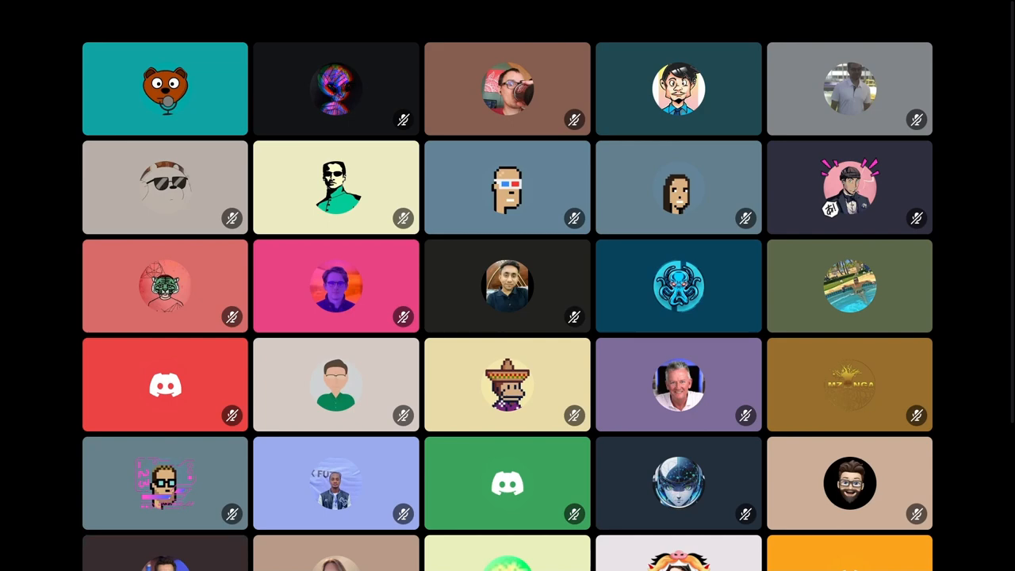
pyautogui.click(678, 89)
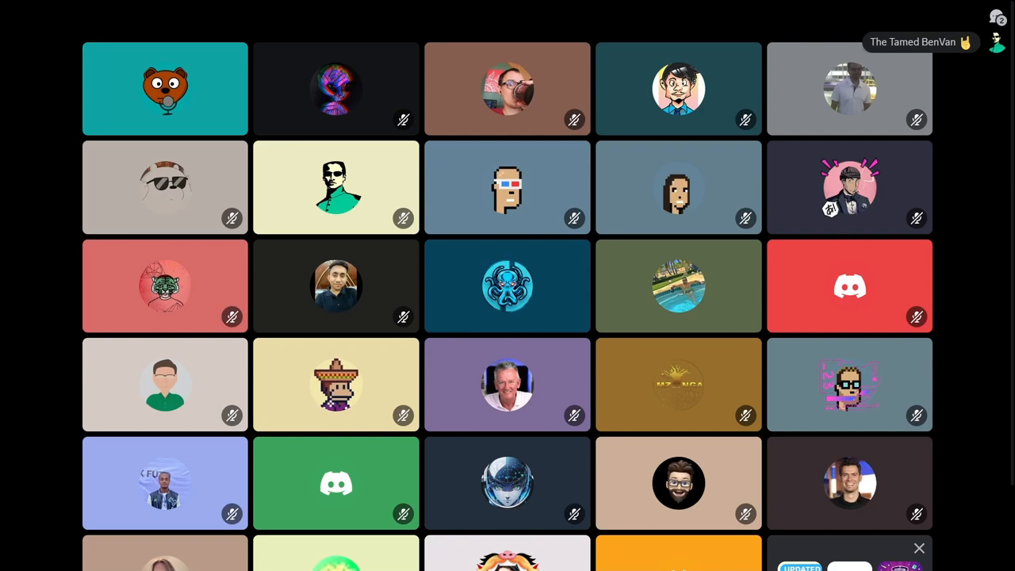
pyautogui.click(508, 285)
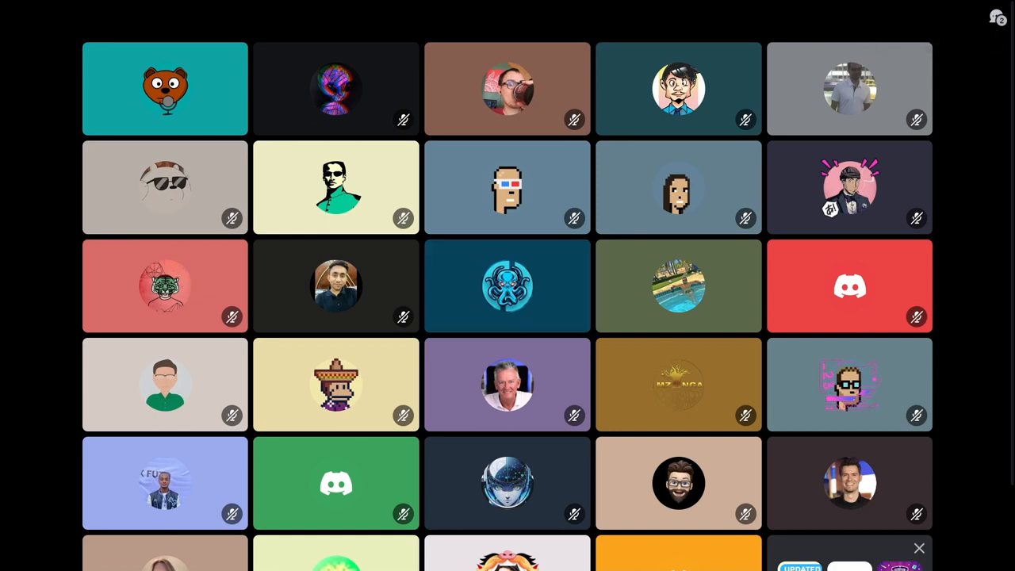
pyautogui.click(507, 285)
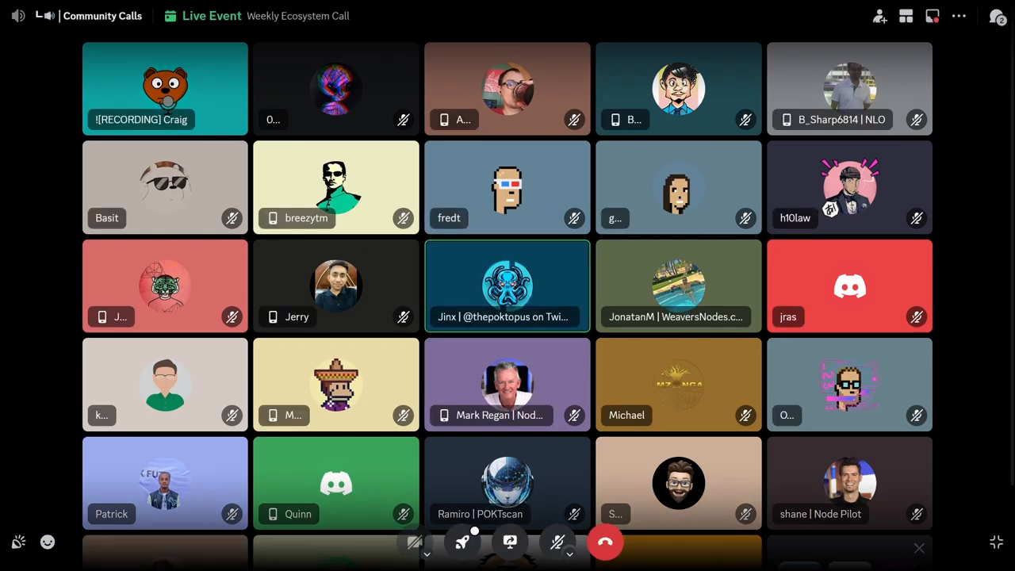
pyautogui.moveTo(997, 16)
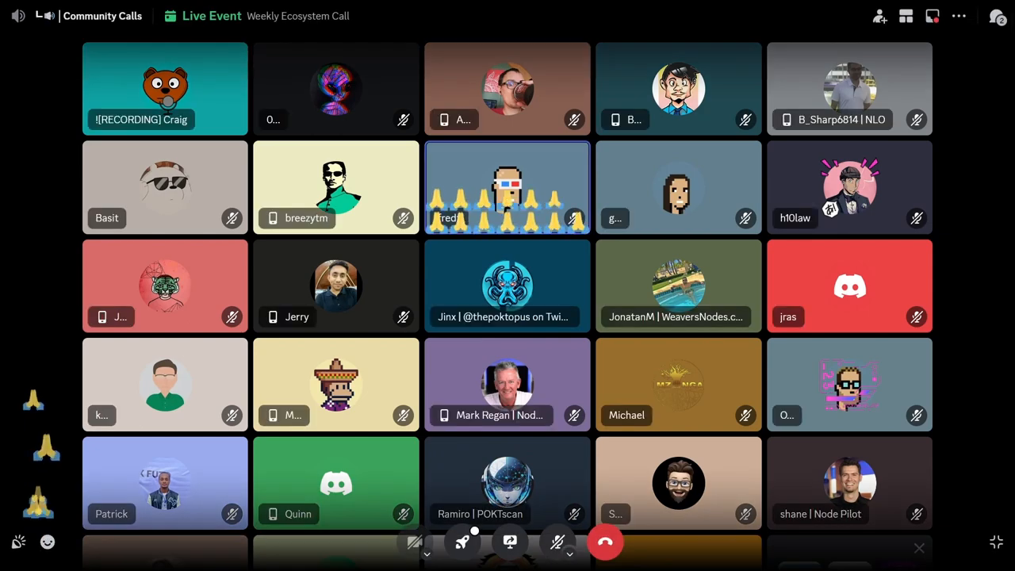
pyautogui.click(996, 16)
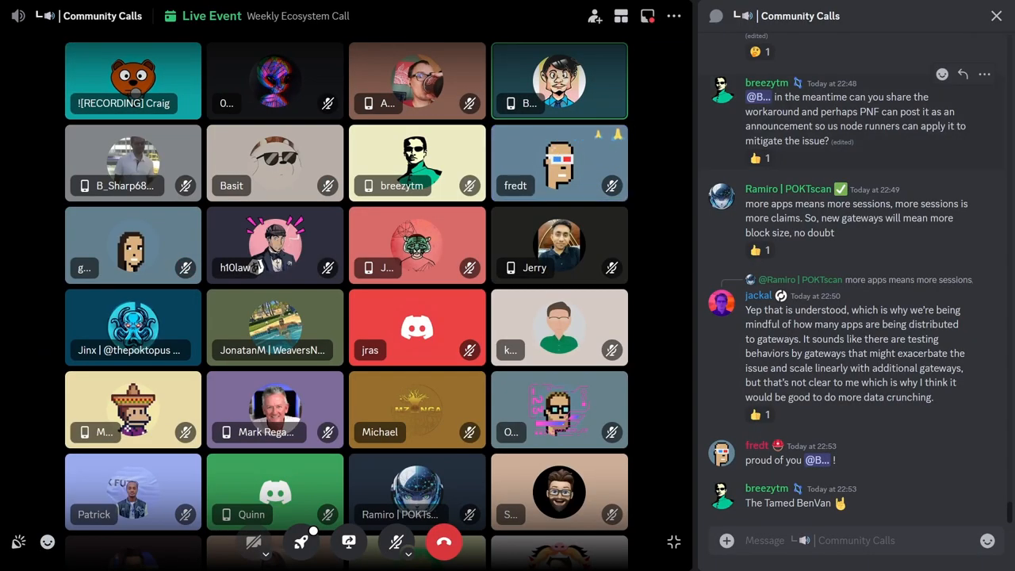